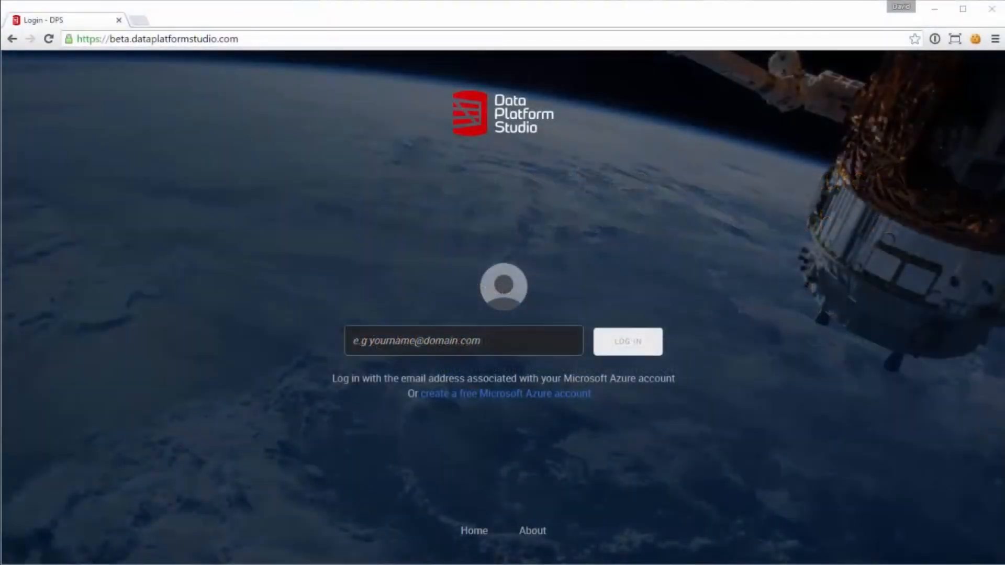
{"action": "left_click", "coordinate": [463, 341]}
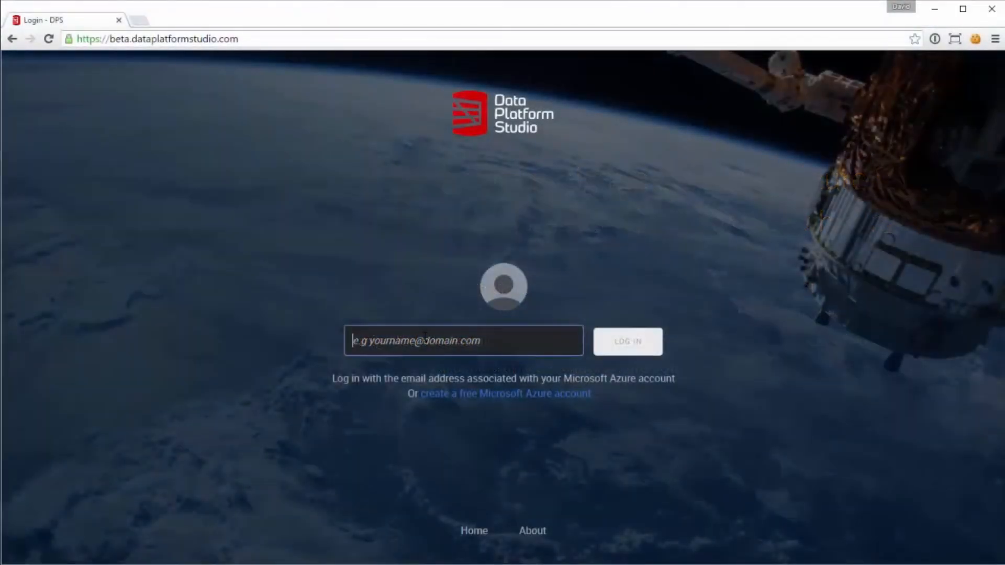
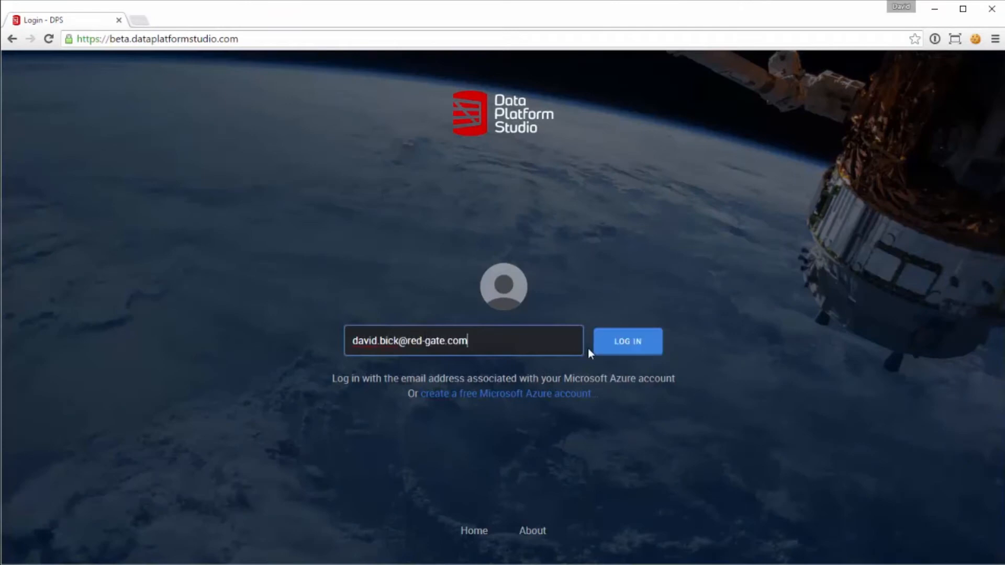
{"action": "left_click", "coordinate": [626, 342]}
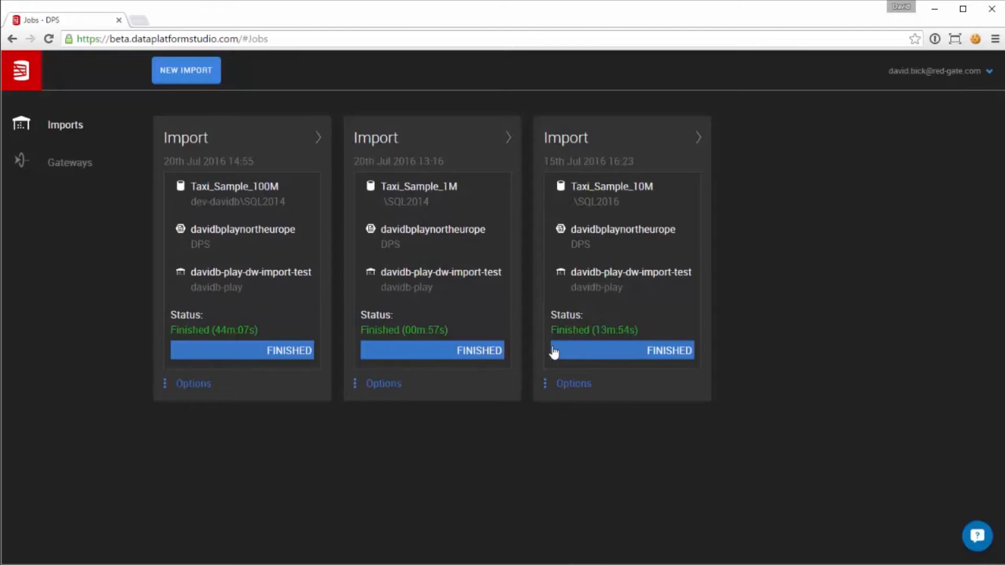
Start a new data warehouse import, create a gateway and download its installer.
{"action": "left_click", "coordinate": [185, 70]}
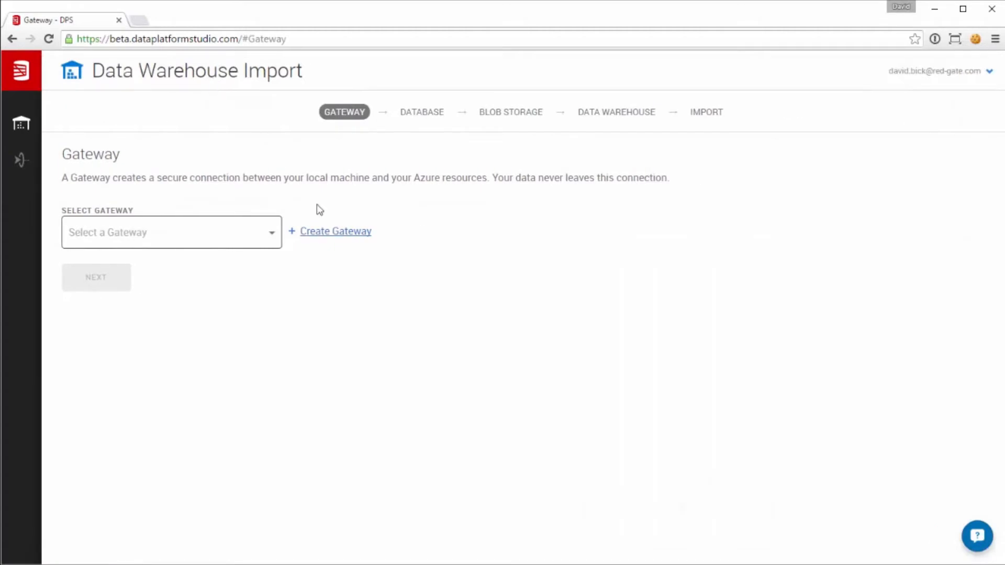
{"action": "mouse_move", "coordinate": [347, 238]}
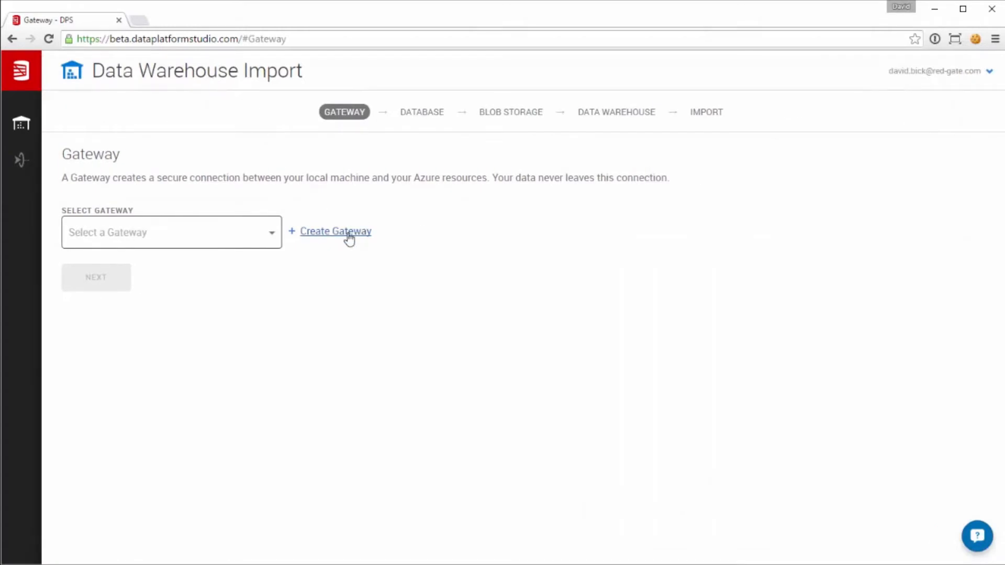
{"action": "left_click", "coordinate": [335, 232]}
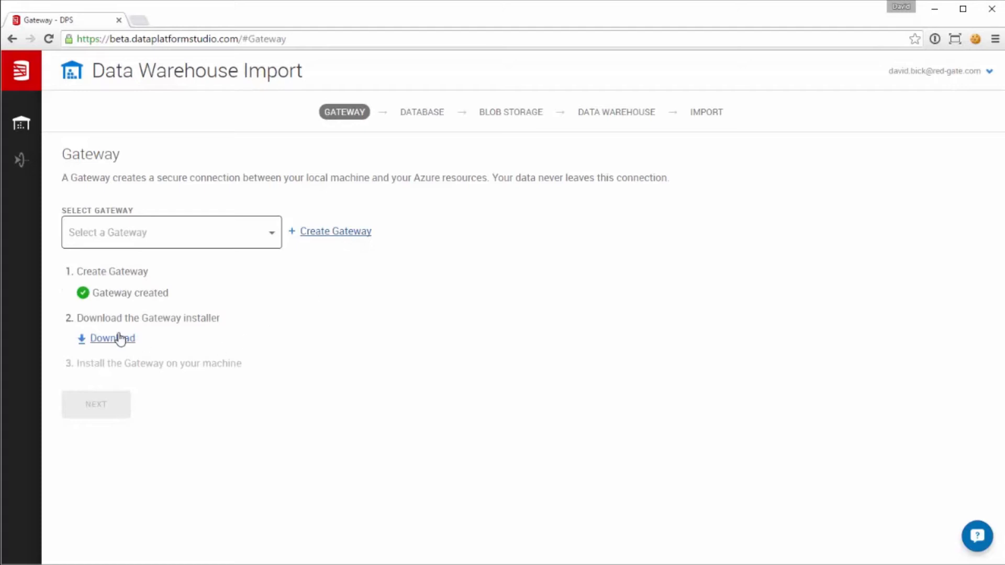
{"action": "left_click", "coordinate": [112, 338]}
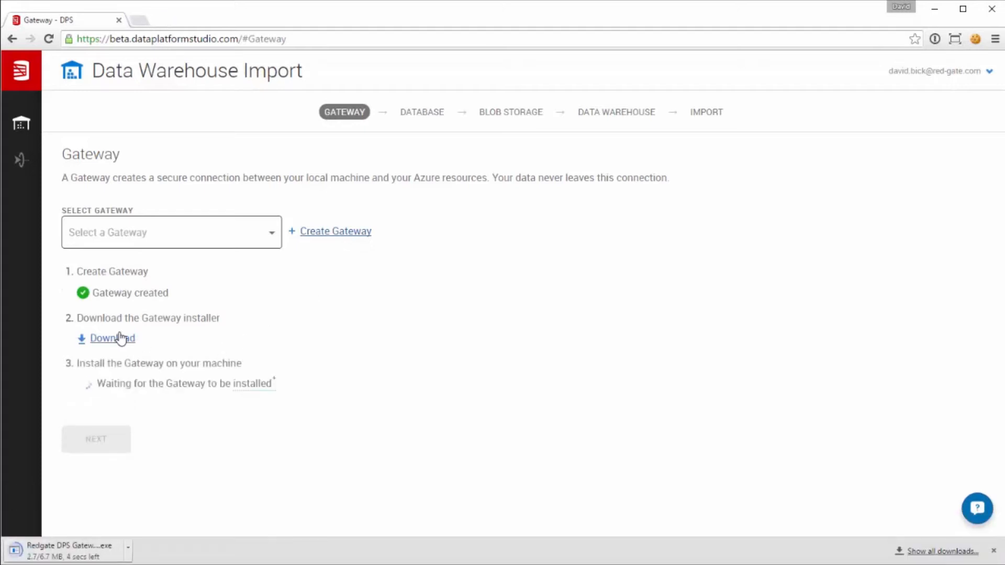
{"action": "mouse_move", "coordinate": [416, 453]}
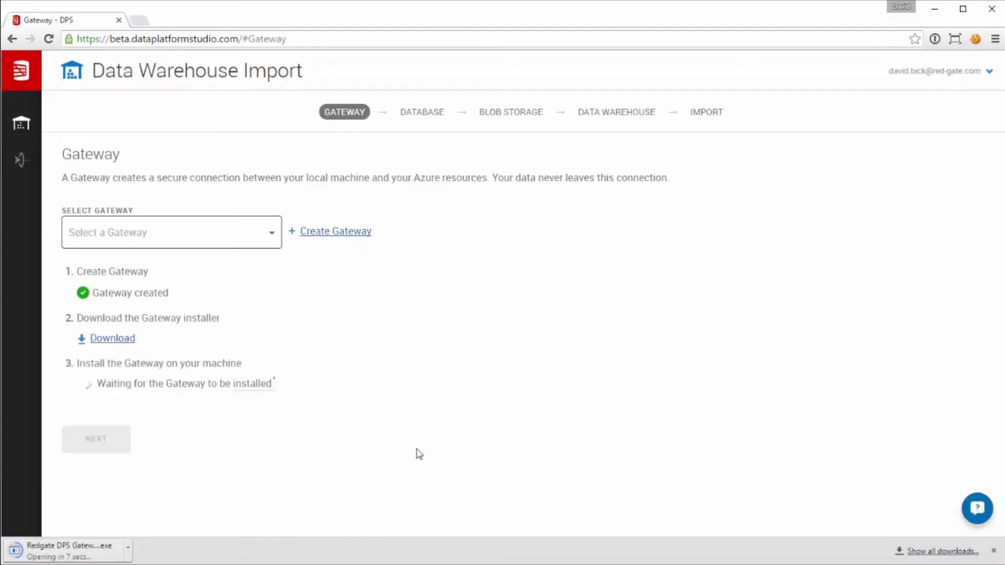
{"action": "mouse_move", "coordinate": [493, 439]}
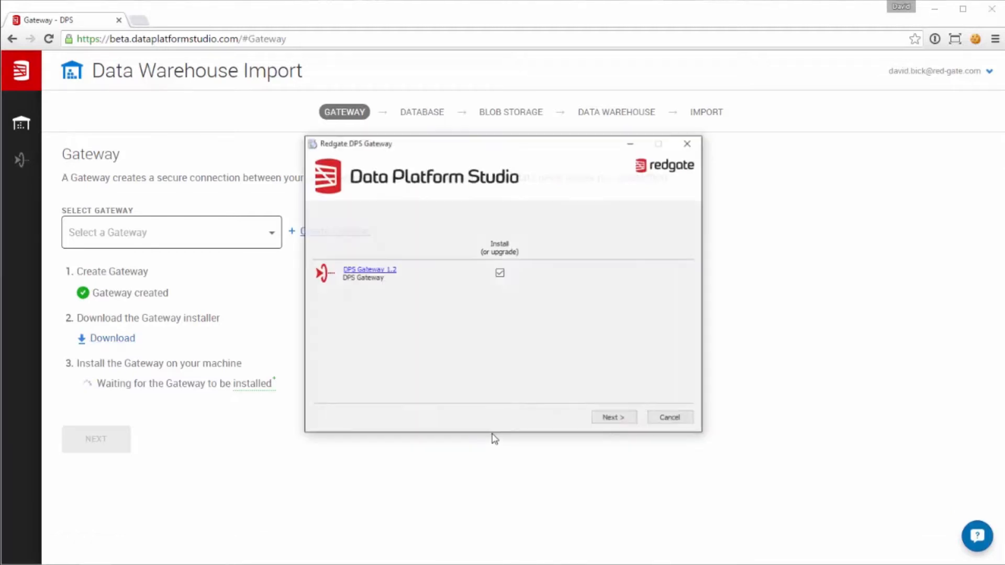
Install Redgate DPS Gateway 1.2, accepting the license, so the gateway shows as connected.
{"action": "left_click", "coordinate": [612, 417]}
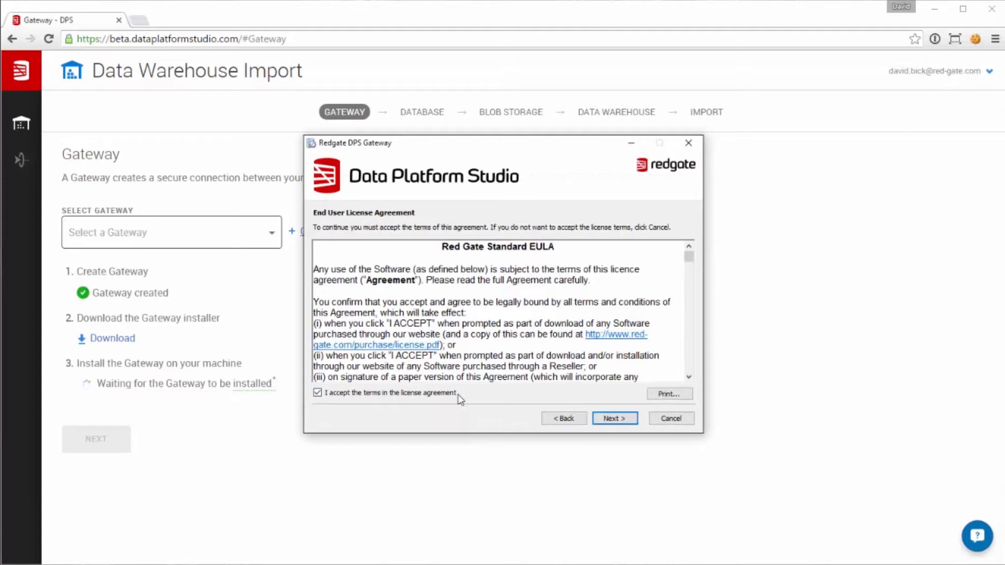
{"action": "left_click", "coordinate": [613, 418]}
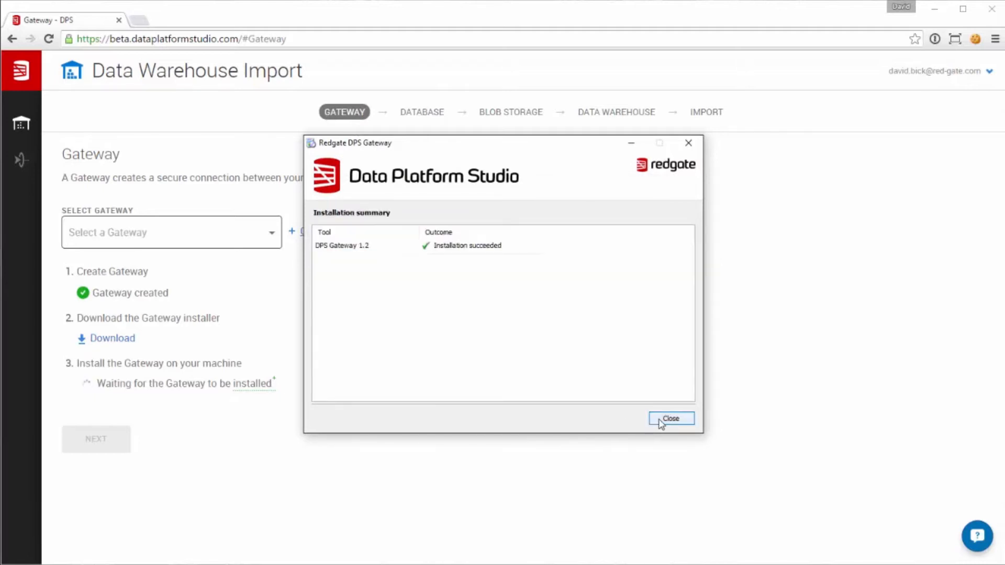
{"action": "left_click", "coordinate": [670, 418]}
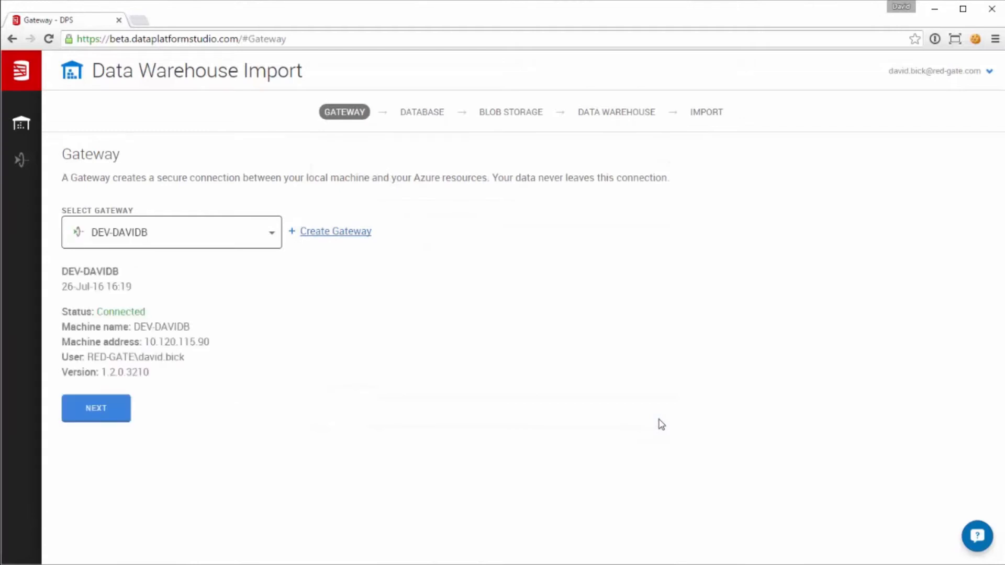
{"action": "mouse_move", "coordinate": [152, 425]}
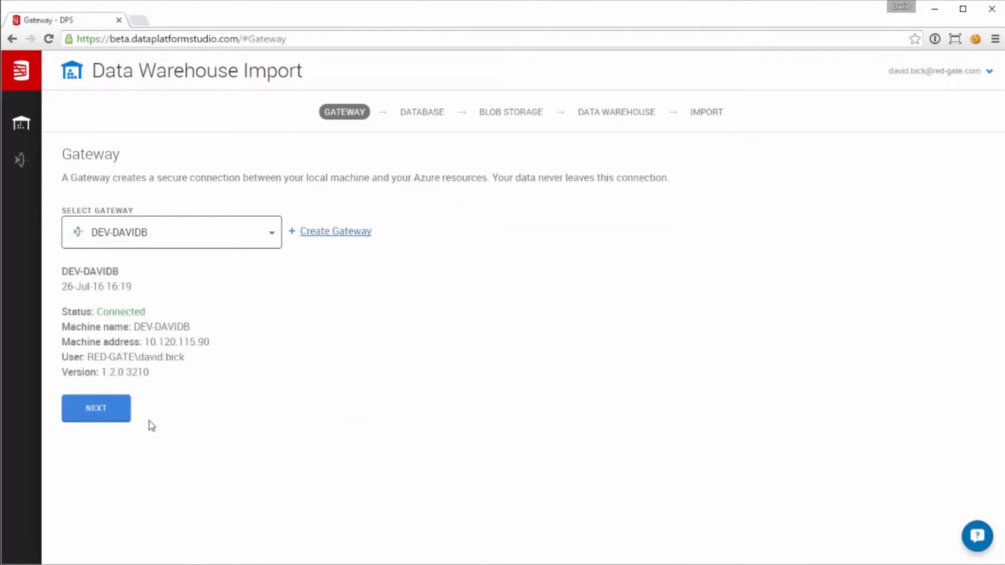
Use the connected gateway and choose Taxi_Sample_10M as the source database.
{"action": "left_click", "coordinate": [95, 409]}
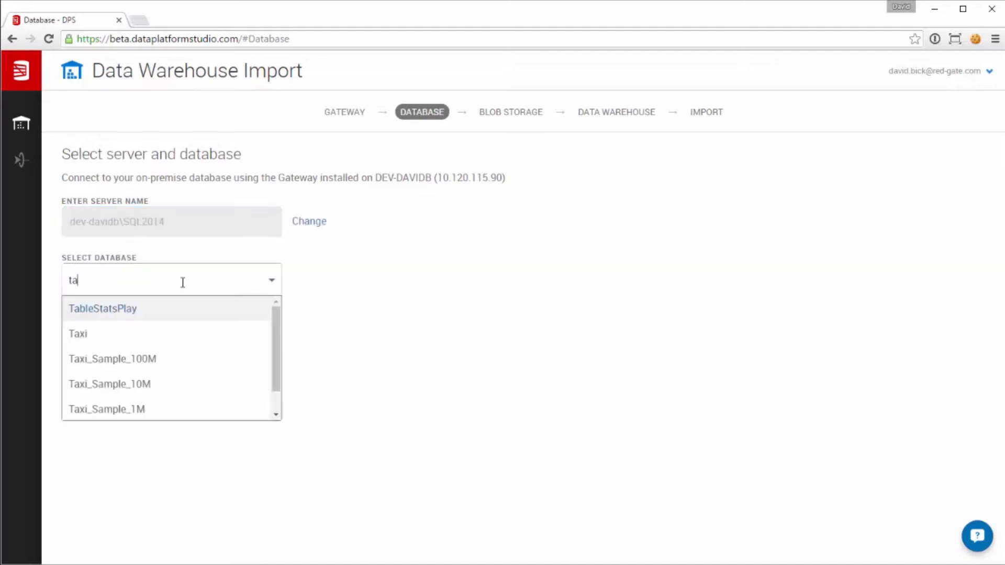
{"action": "left_click", "coordinate": [108, 384]}
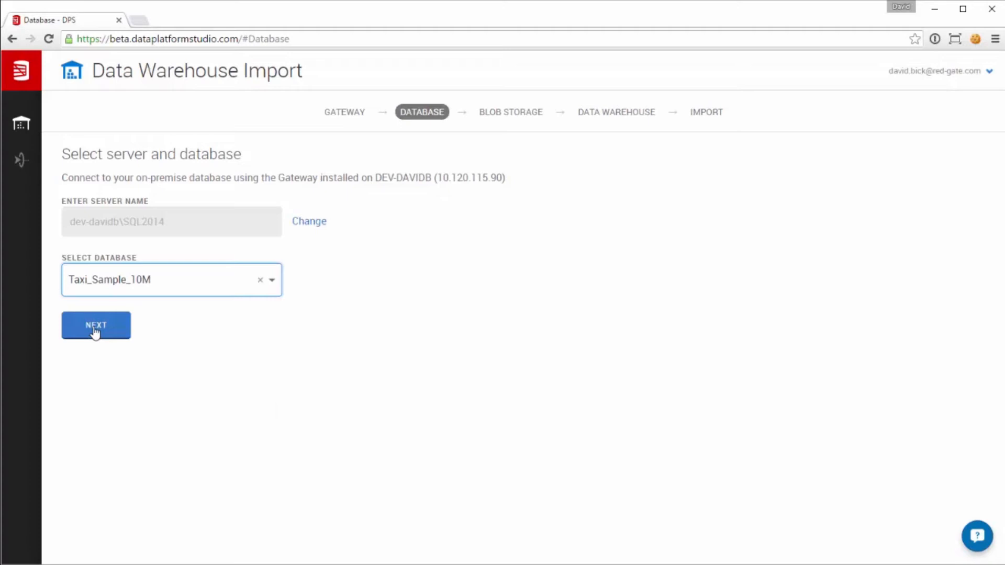
{"action": "left_click", "coordinate": [96, 325]}
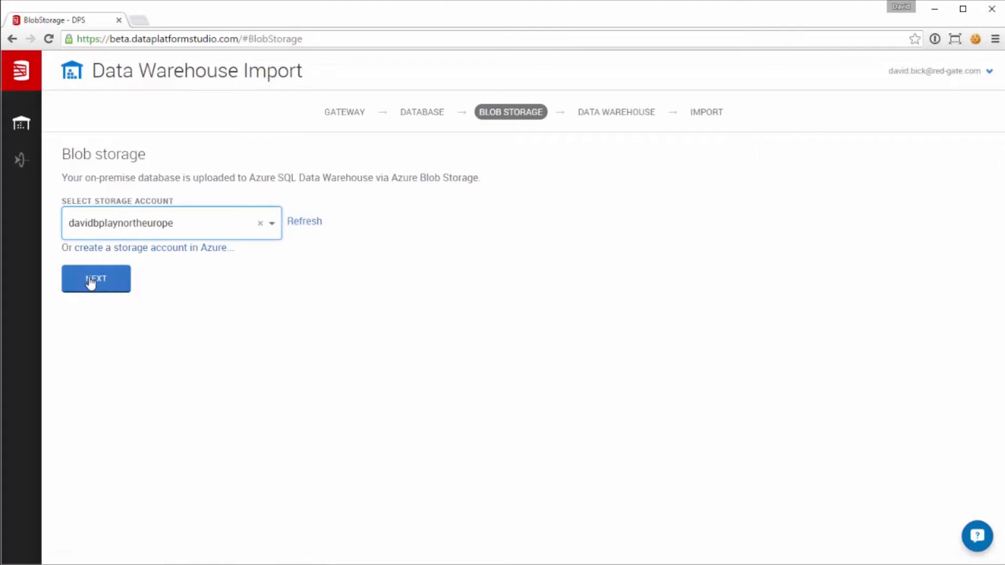
Keep storage account davidbplaynortheurope, choose warehouse davidb-play-dw-import-test and authenticate with the admin password.
{"action": "left_click", "coordinate": [96, 278]}
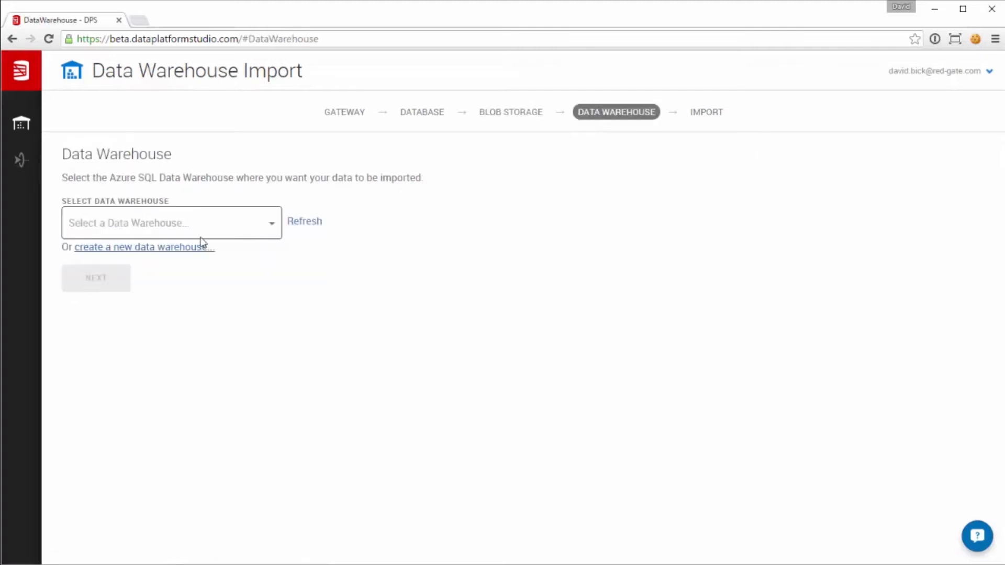
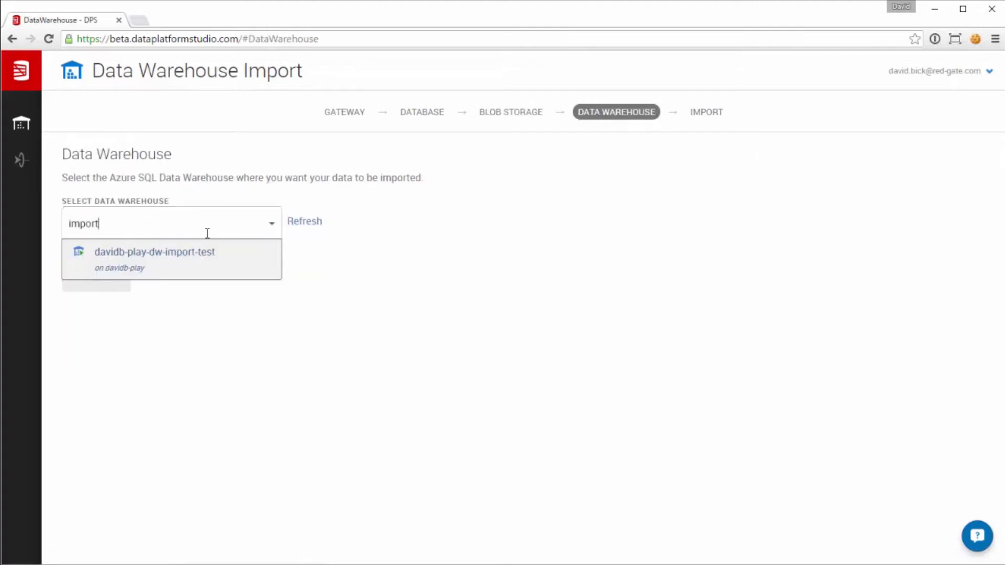
{"action": "left_click", "coordinate": [155, 253]}
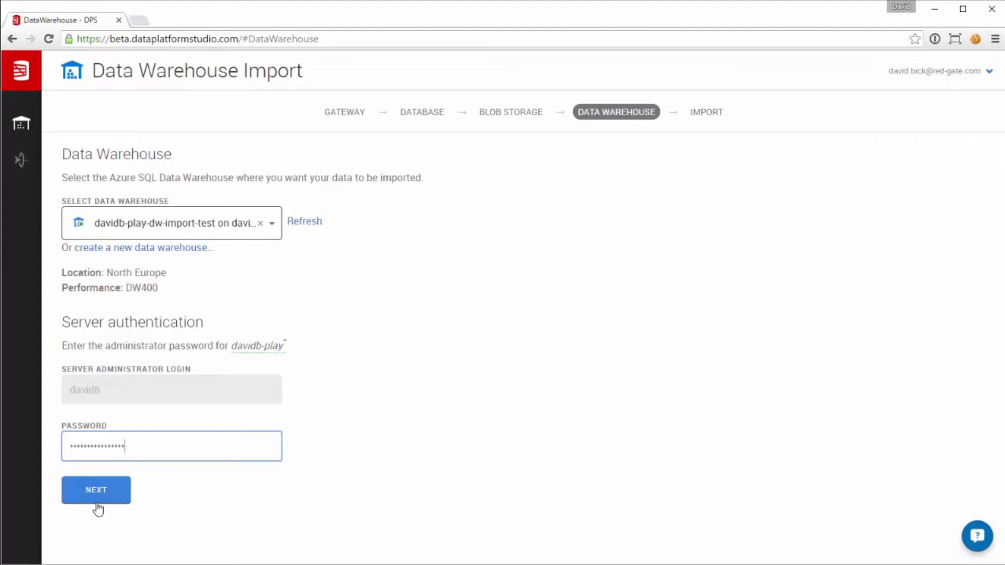
{"action": "left_click", "coordinate": [96, 490]}
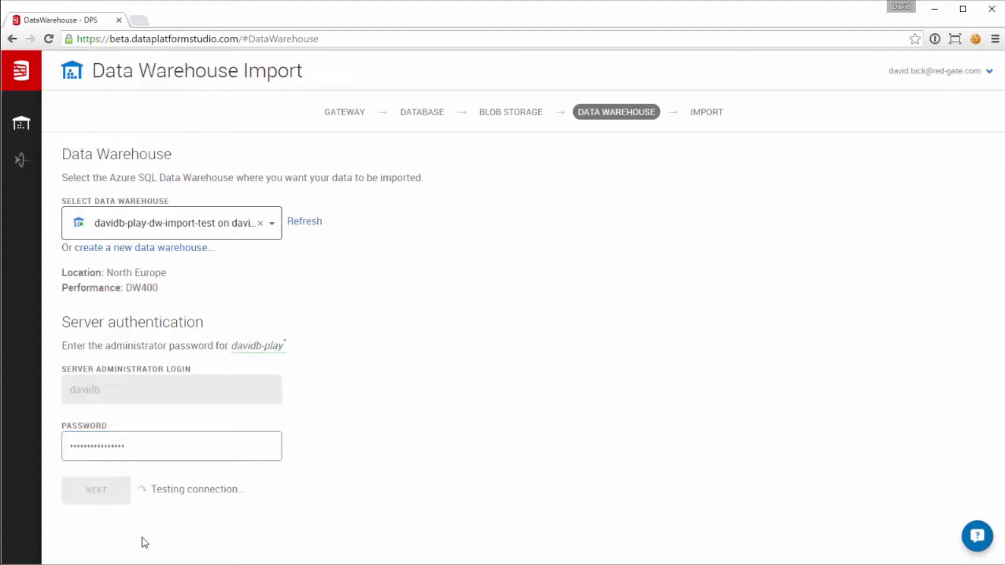
{"action": "left_click", "coordinate": [96, 488]}
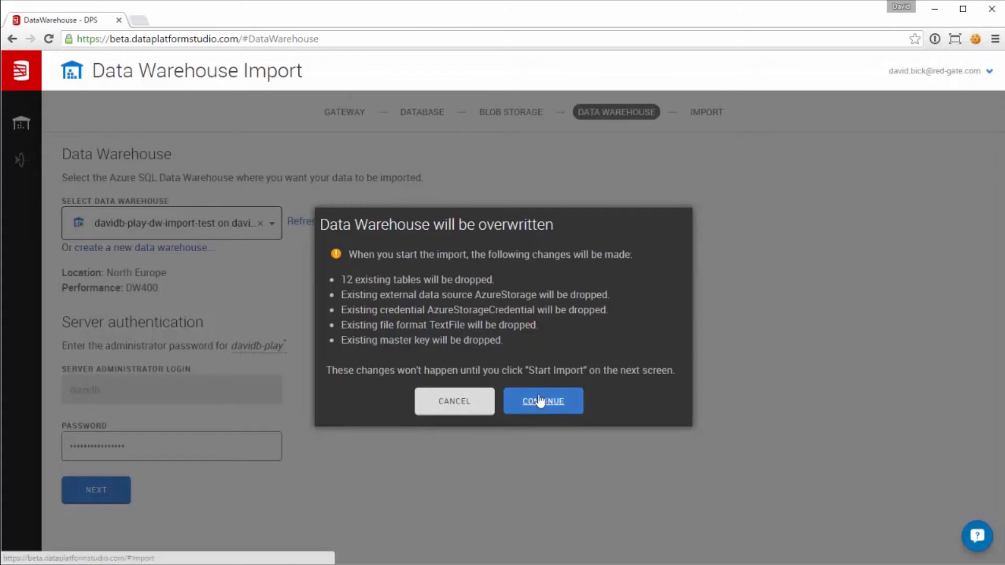
Accept the warehouse overwrite warning and reach the import review summary.
{"action": "left_click", "coordinate": [542, 401]}
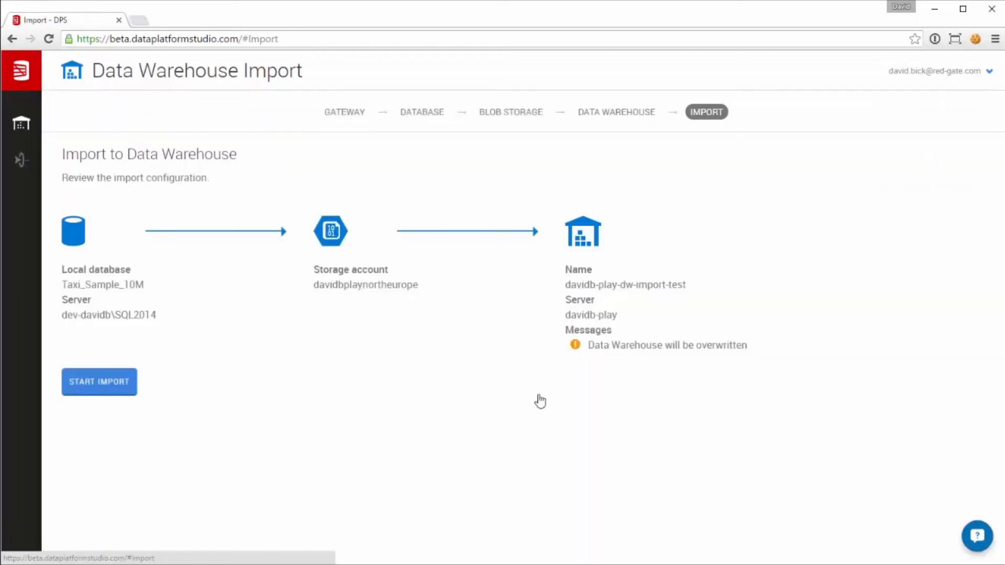
{"action": "mouse_move", "coordinate": [105, 285]}
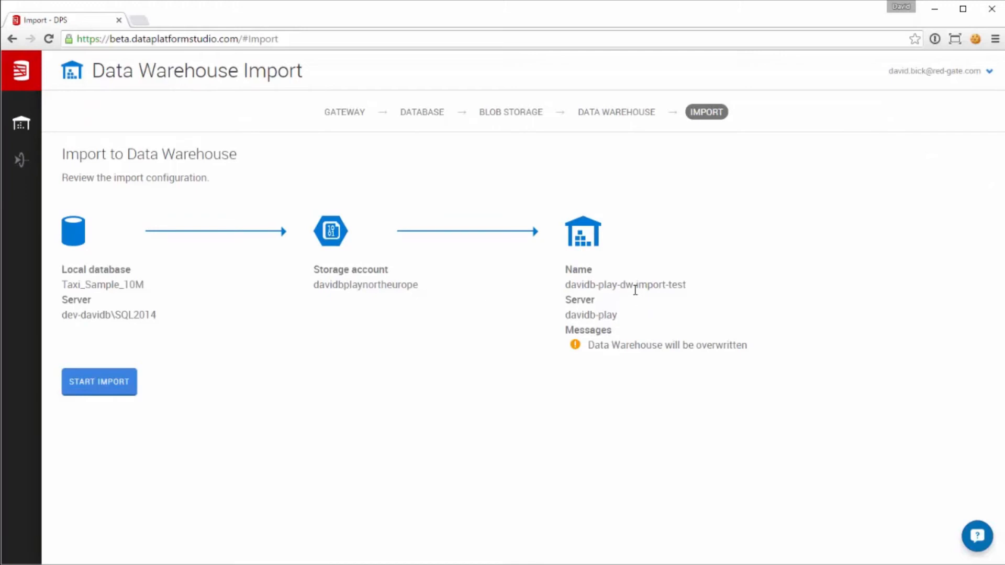
Start importing Taxi_Sample_10M into the warehouse, showing the 6-table progress dashboard.
{"action": "left_click", "coordinate": [99, 381]}
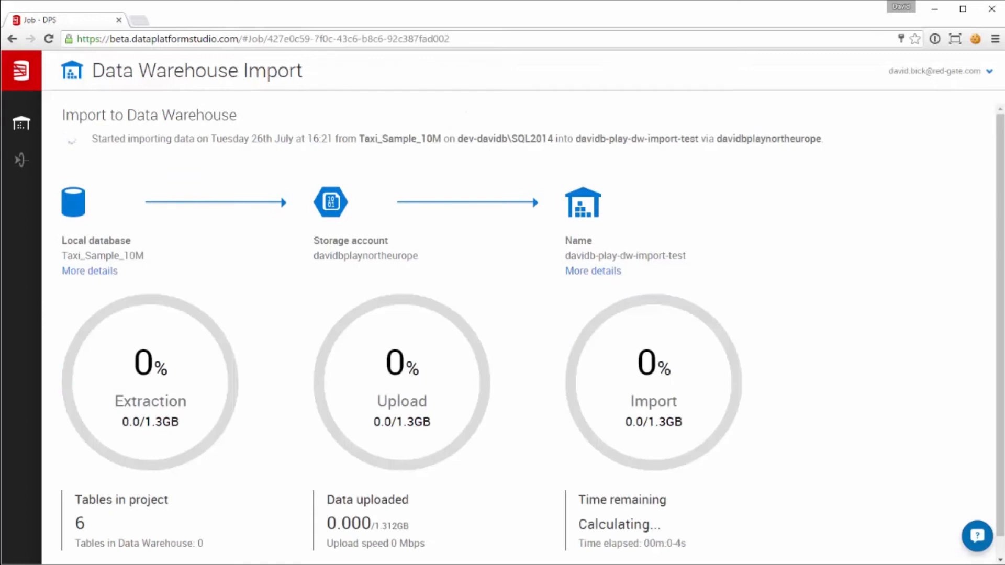